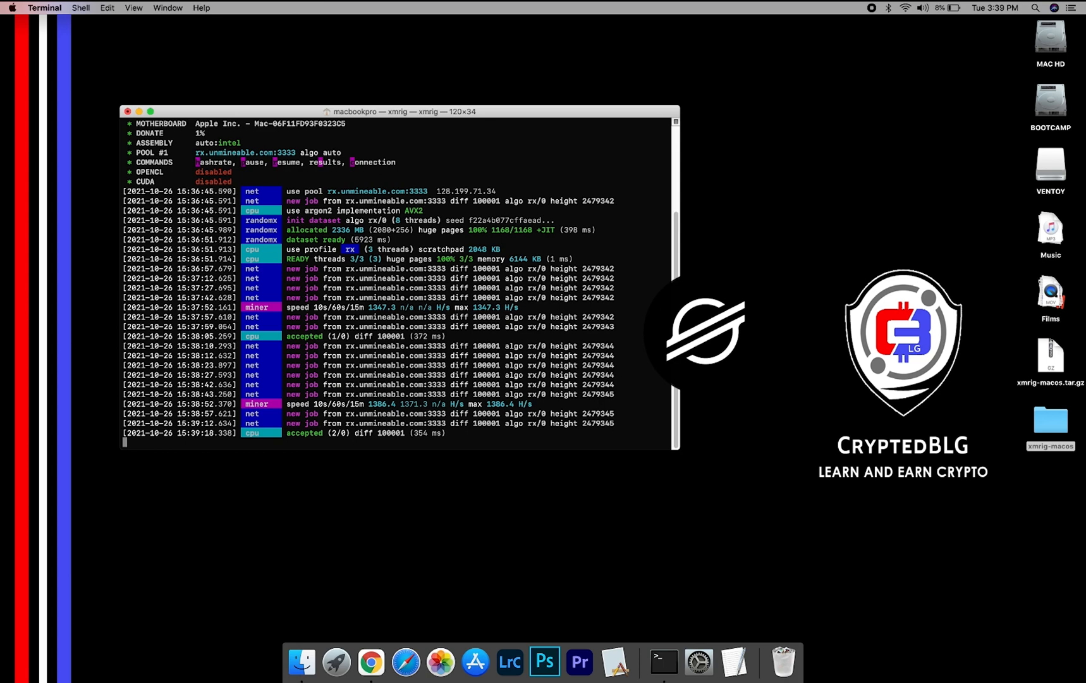
# Scroll through the running xmrig output showing accepted shares on the unMineable pool.
pyautogui.scroll(-3)
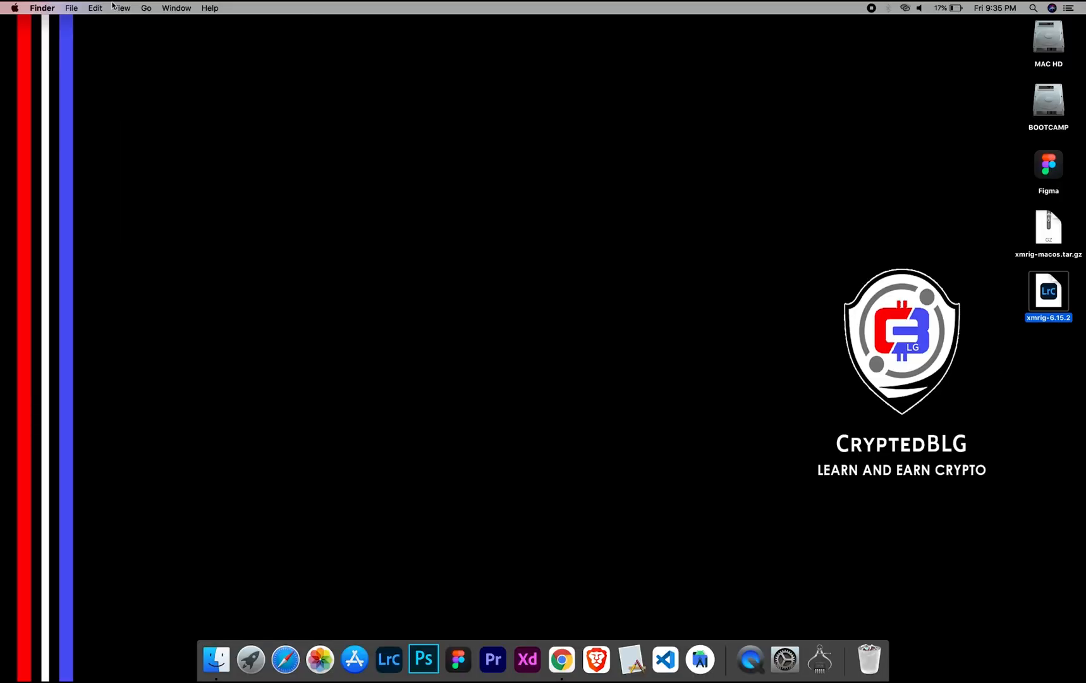
pyautogui.click(14, 7)
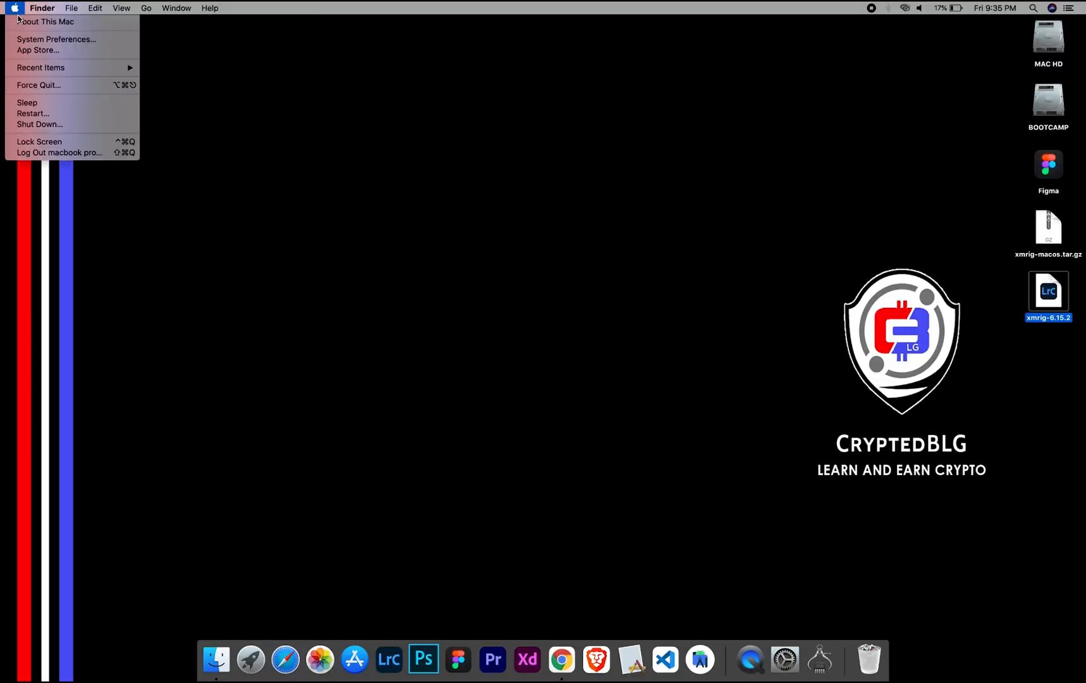
pyautogui.click(45, 21)
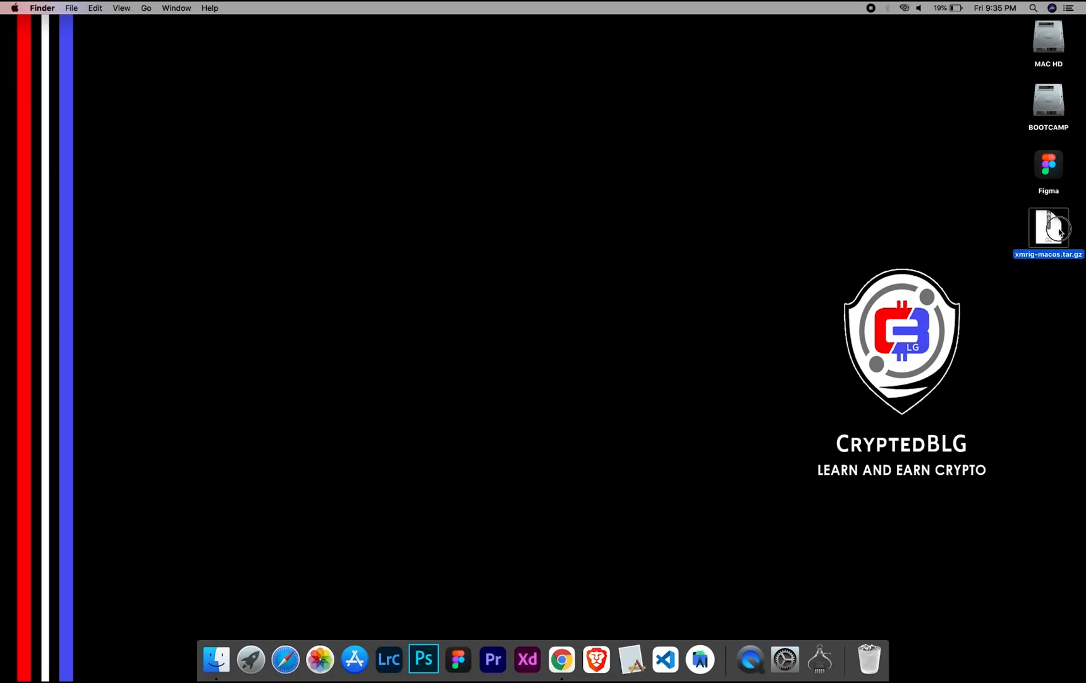
# Extract xmrig-macos.tar.gz and enter the unpacked xmrig folder containing config.json.
pyautogui.doubleClick(1048, 227)
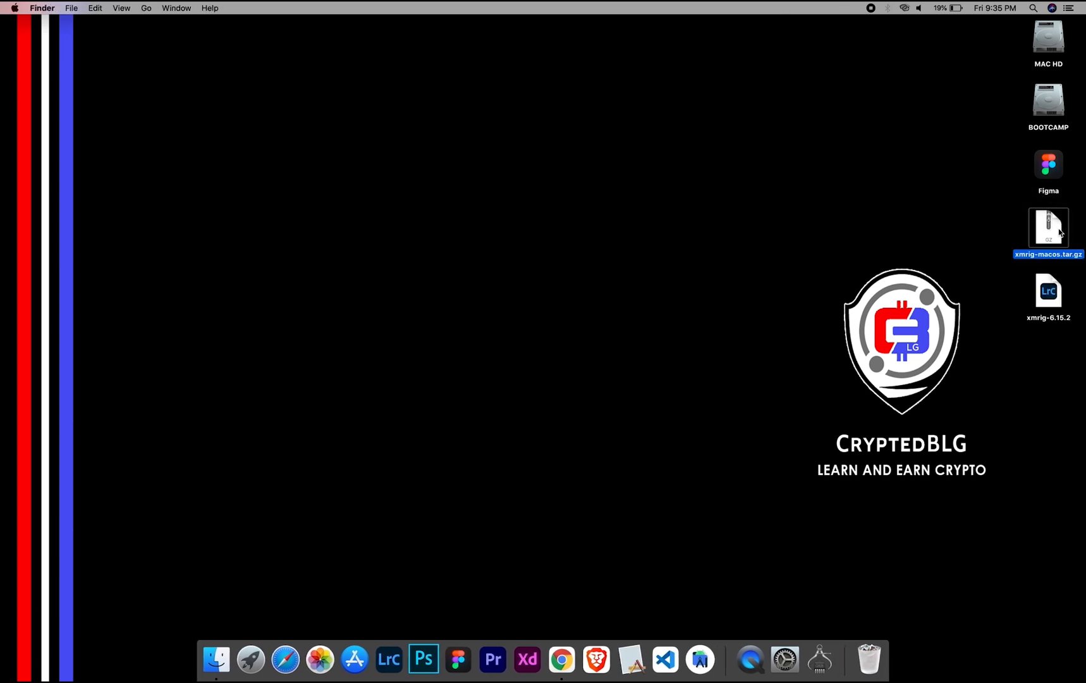
pyautogui.click(1048, 290)
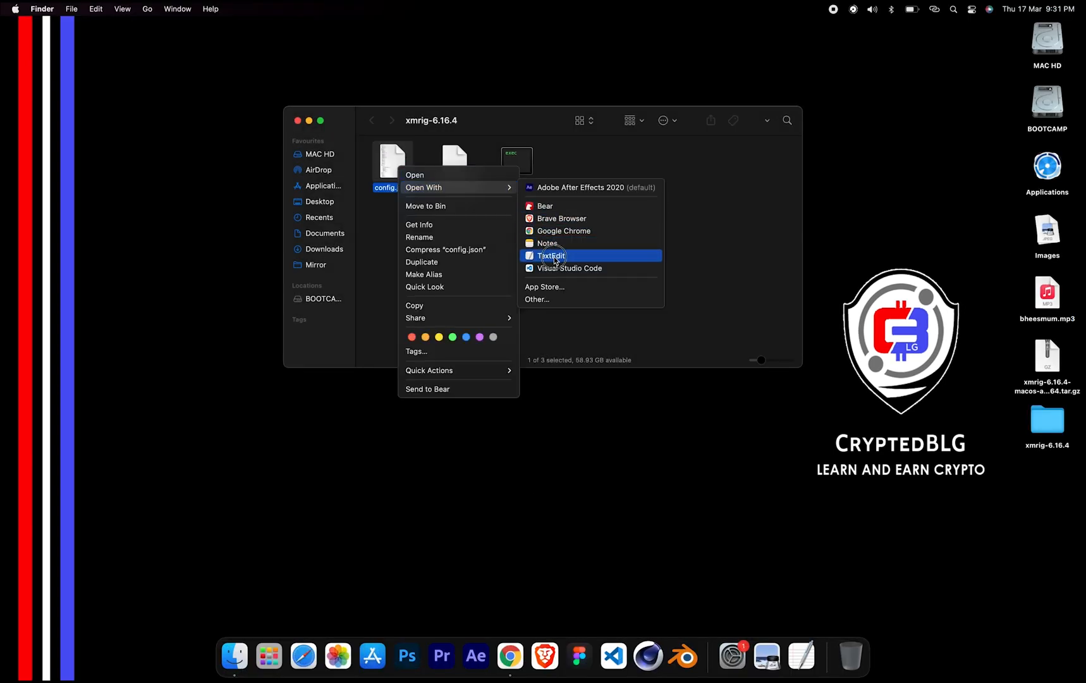
# View config.json in TextEdit and reach the pool user address in the pools section.
pyautogui.click(551, 255)
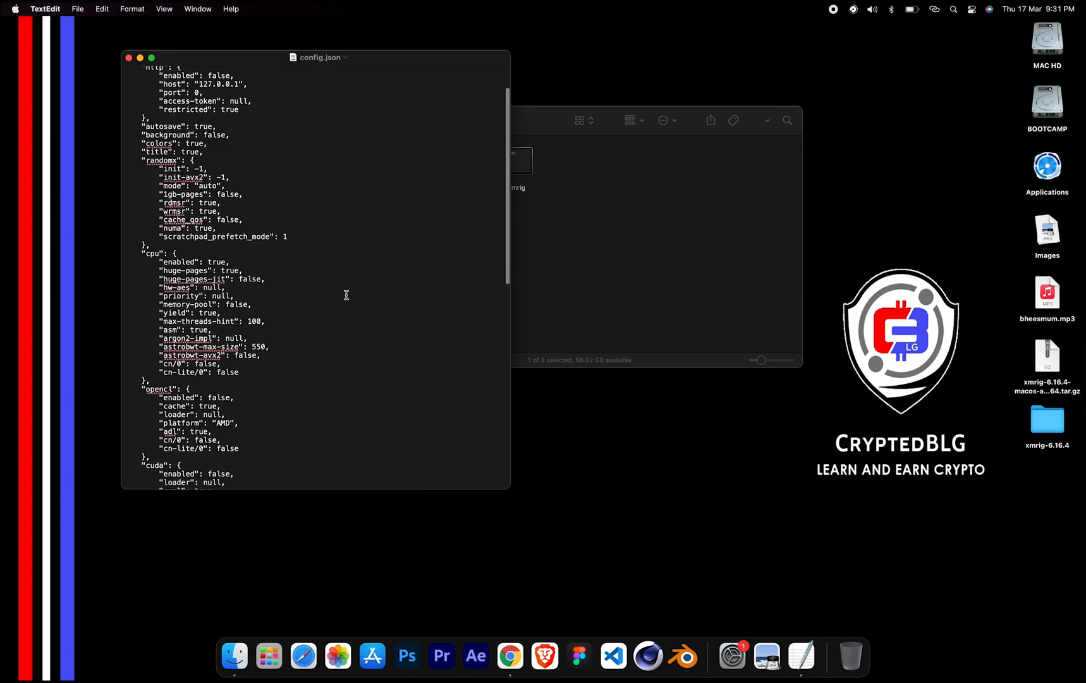
pyautogui.scroll(-3)
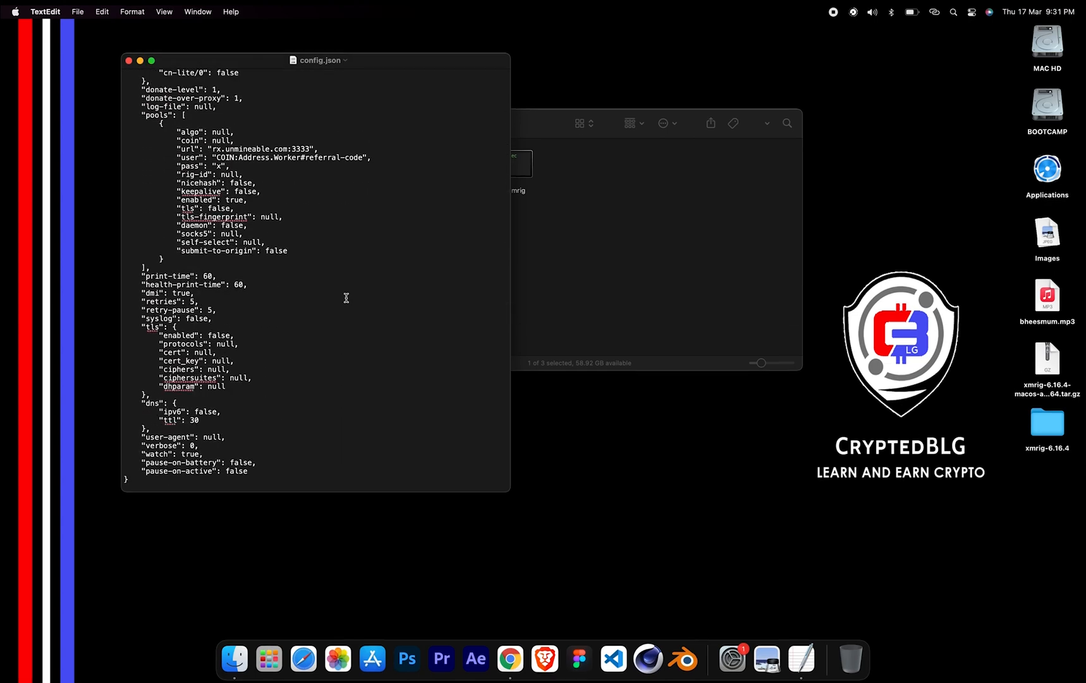
pyautogui.click(150, 61)
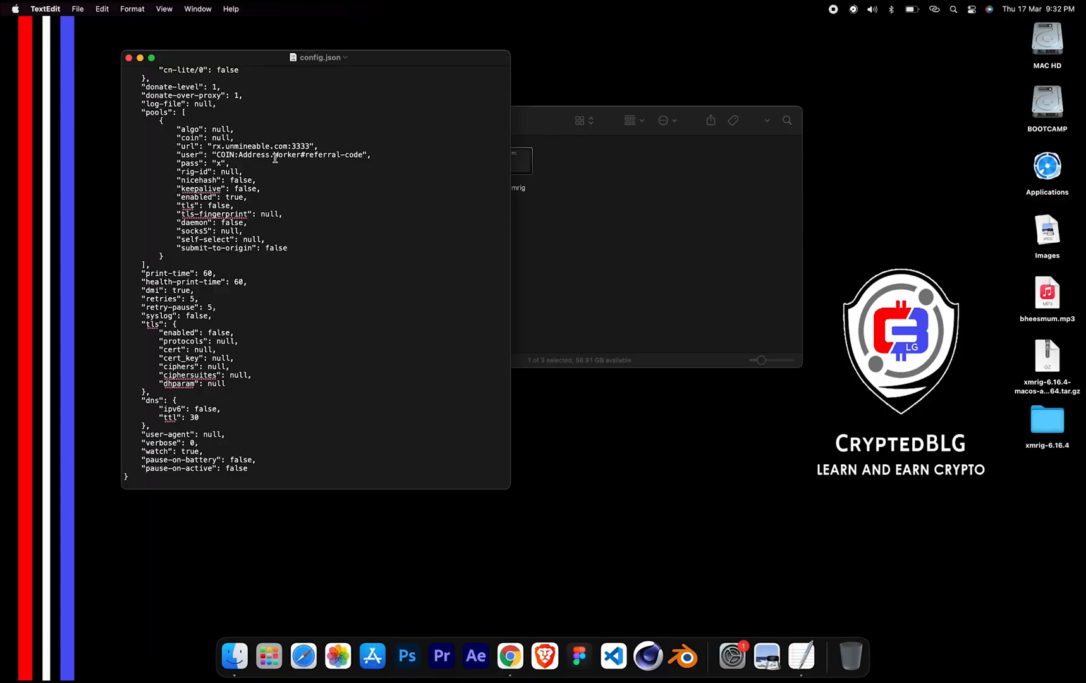
pyautogui.moveTo(148, 70)
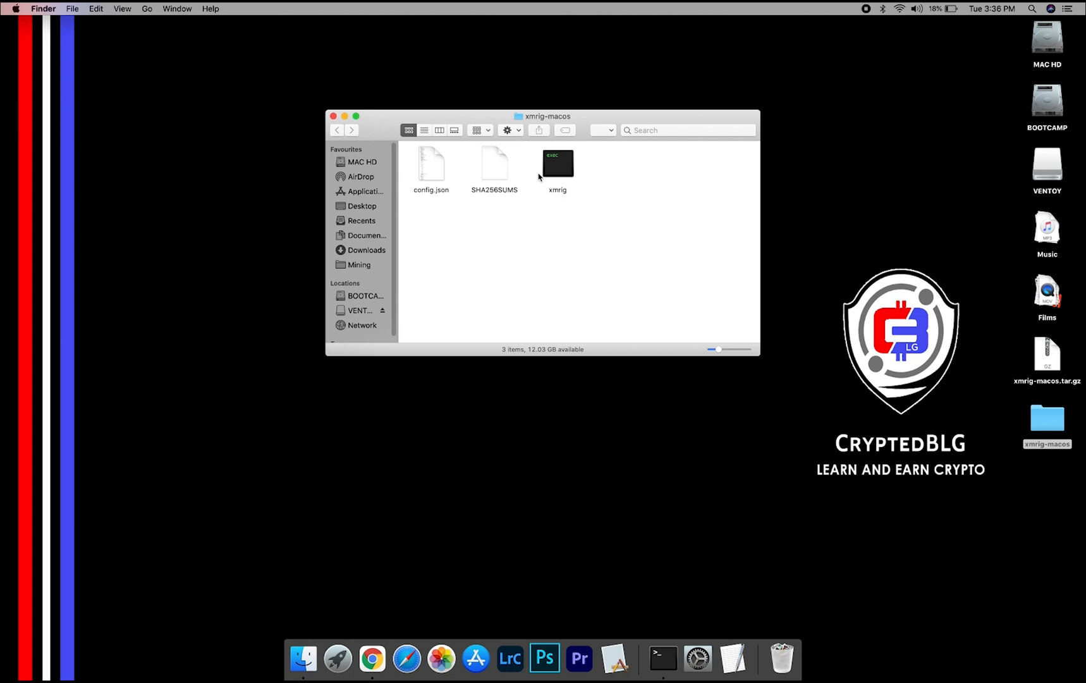
# Launch xmrig from Finder and dismiss the unidentified-developer warning.
pyautogui.click(559, 164)
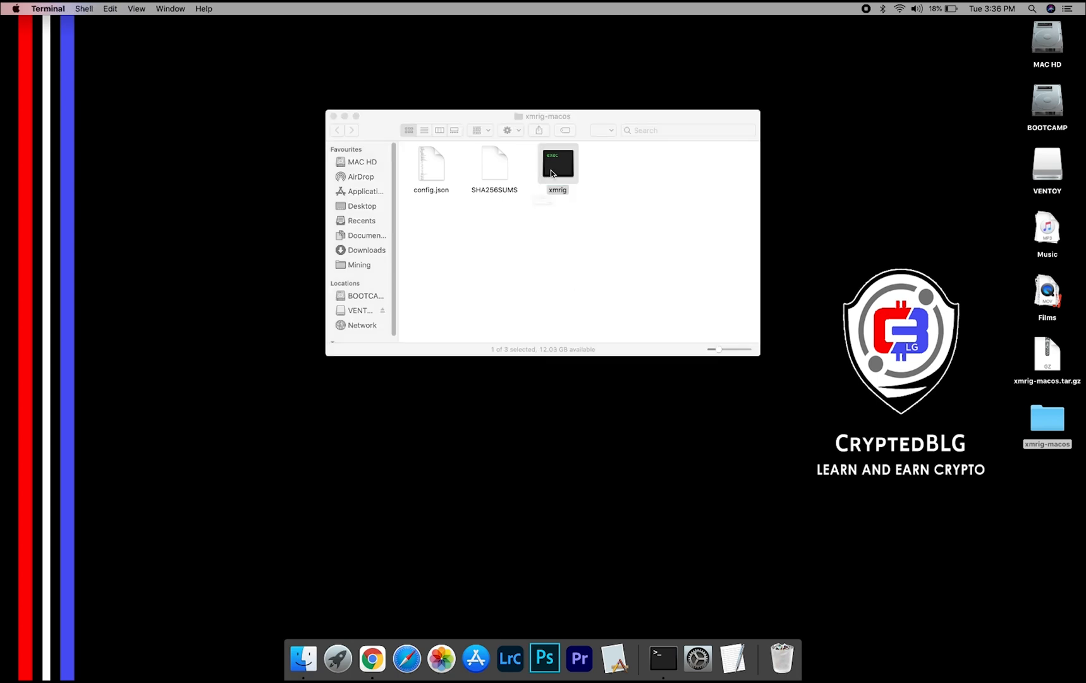
pyautogui.doubleClick(556, 164)
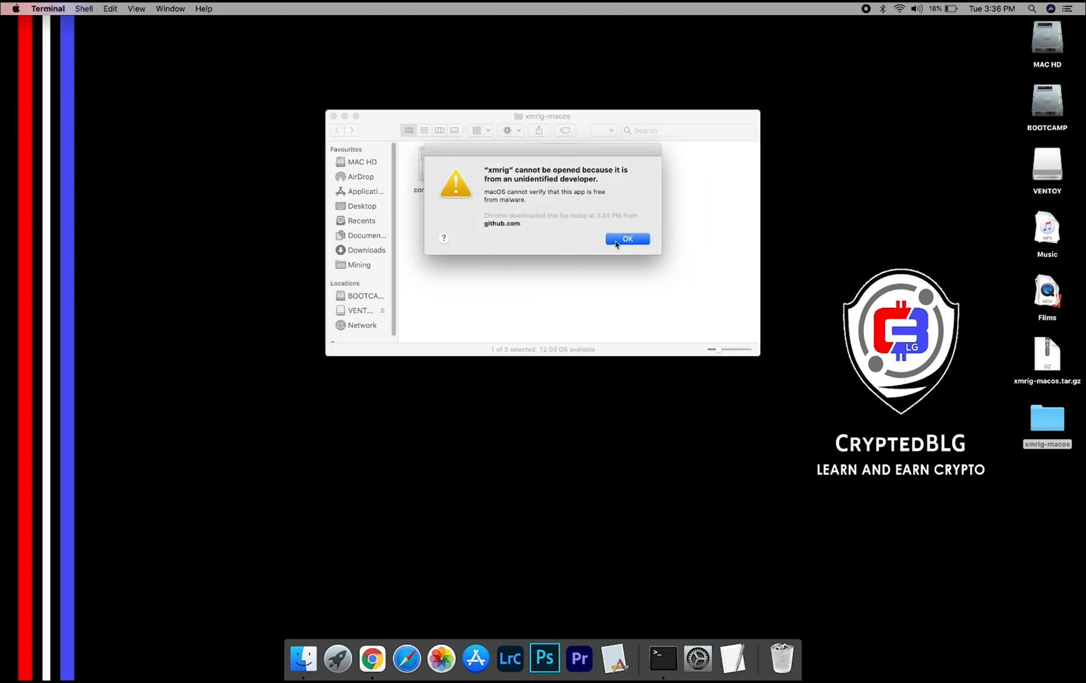
pyautogui.click(627, 239)
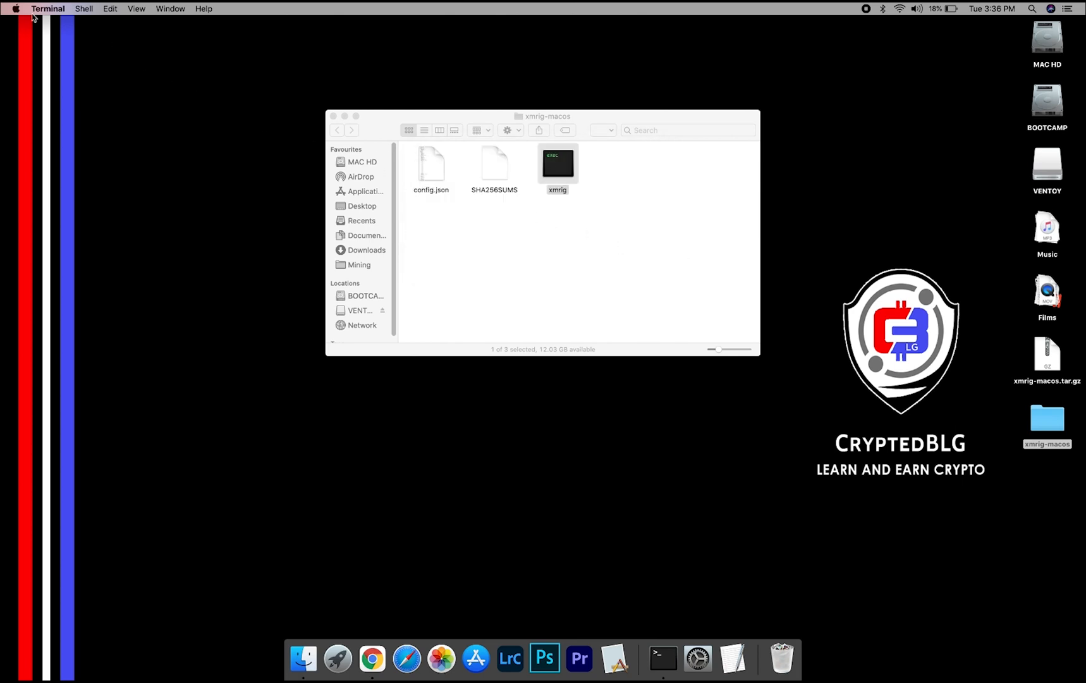
# In Security & Privacy, choose Open Anyway for the blocked xmrig app.
pyautogui.click(14, 9)
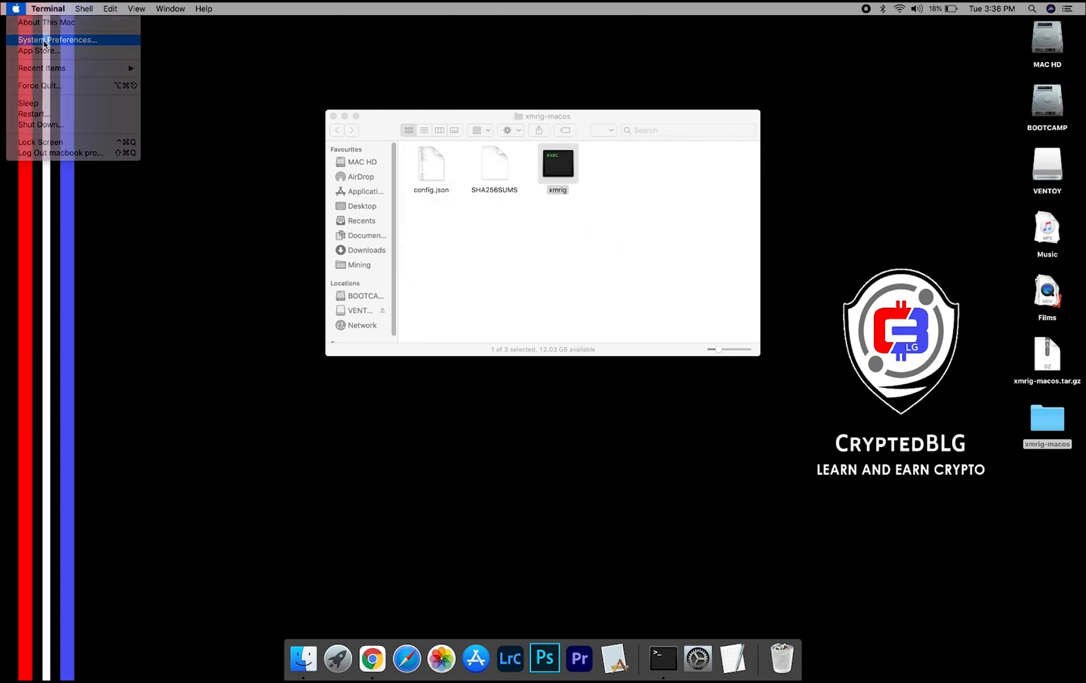
pyautogui.click(57, 40)
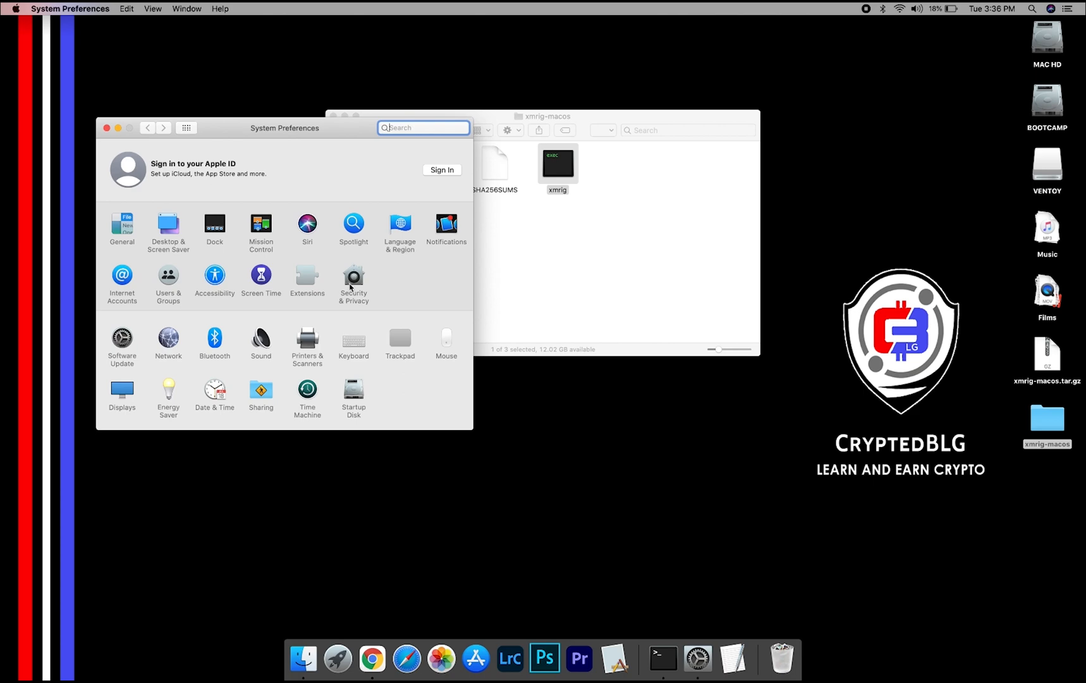
pyautogui.click(353, 280)
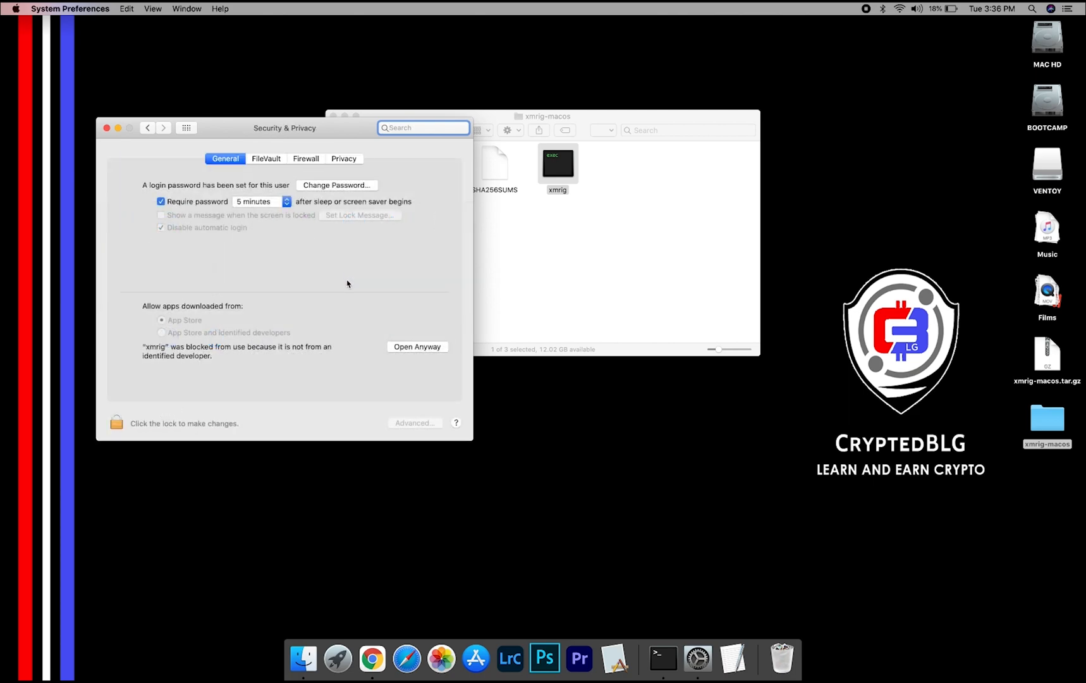
pyautogui.click(417, 346)
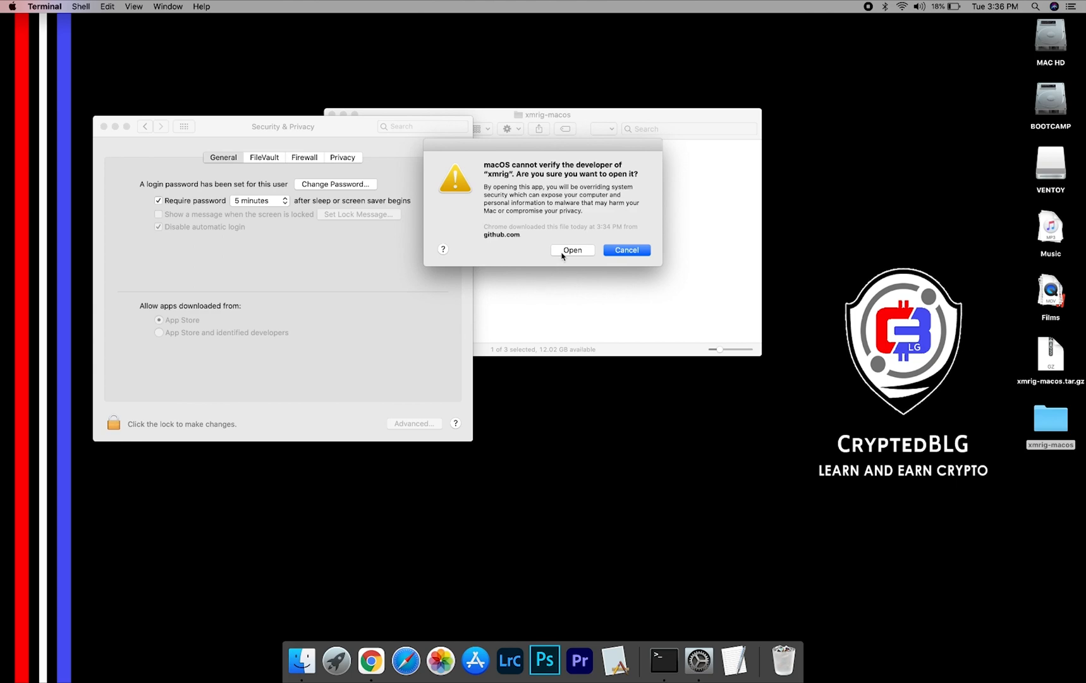
# Confirm opening xmrig so it runs in Terminal connected to the unMineable pool.
pyautogui.click(573, 250)
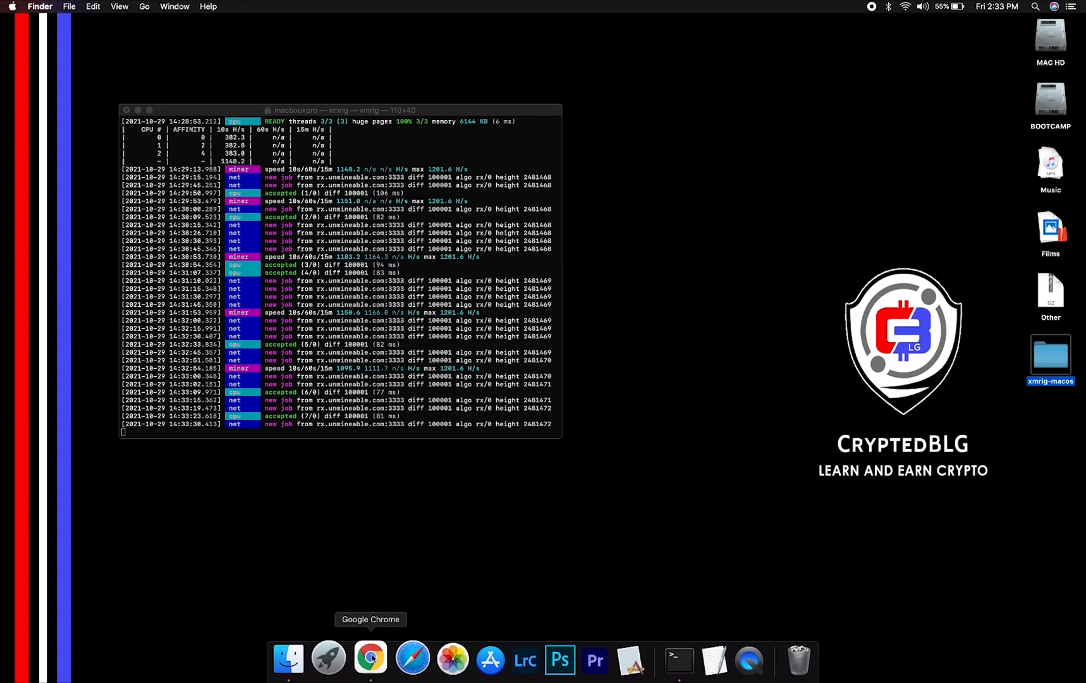
# In Chrome on unmineable.com, look up the XLM address to load its dashboard with 1.4895565 XLM pending.
pyautogui.click(371, 656)
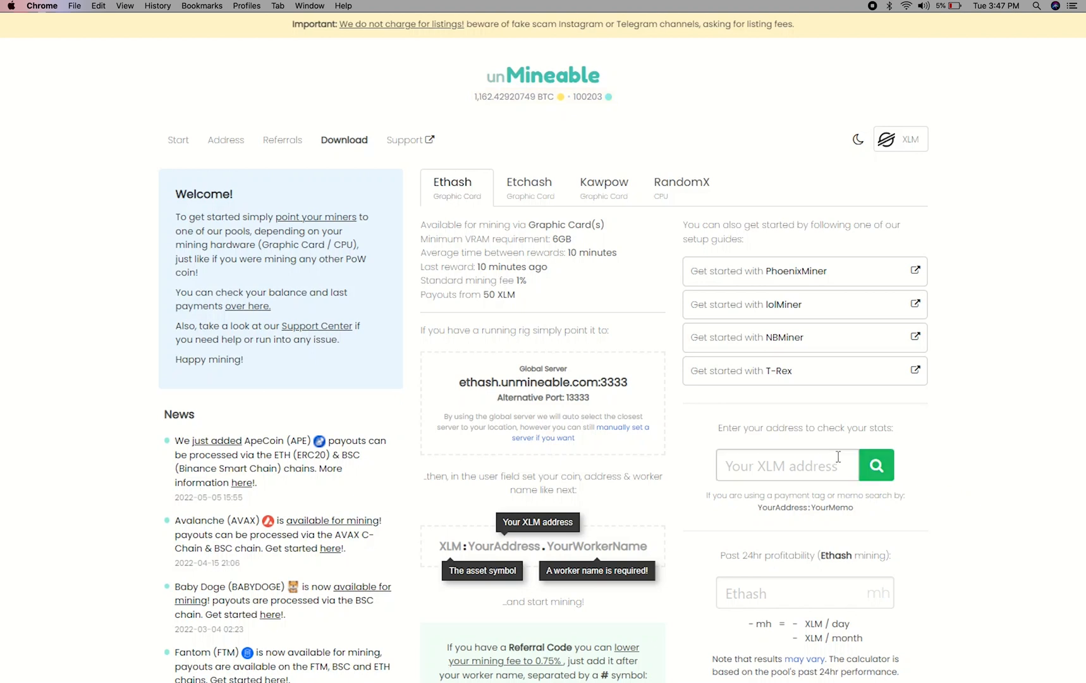
pyautogui.write('TODB4A:102115527')
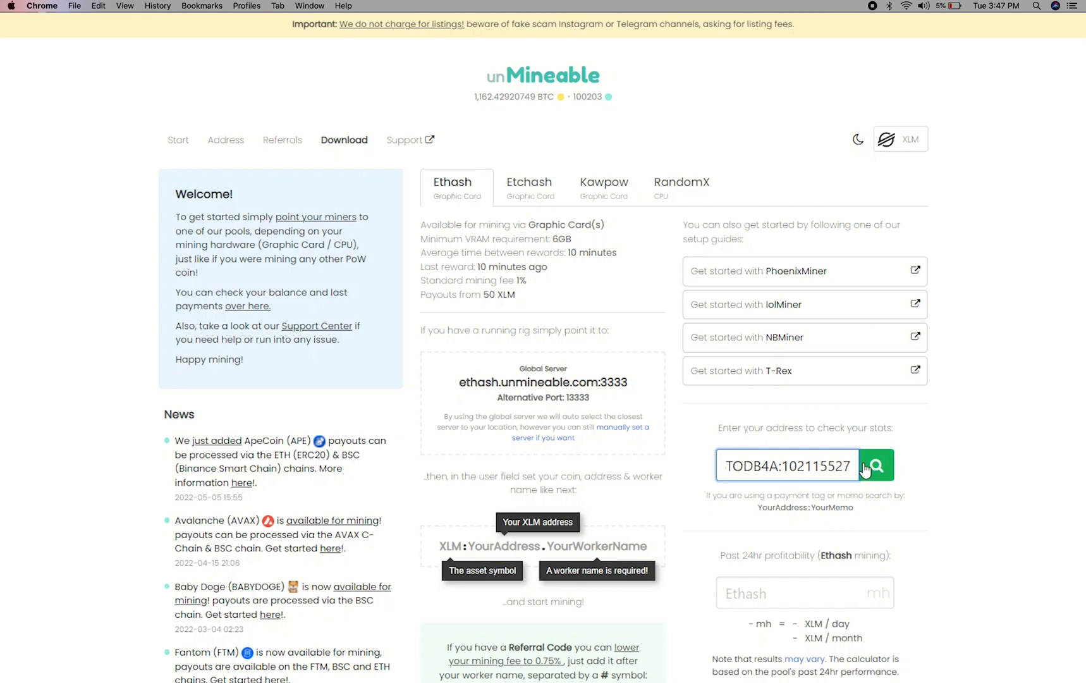
pyautogui.click(876, 465)
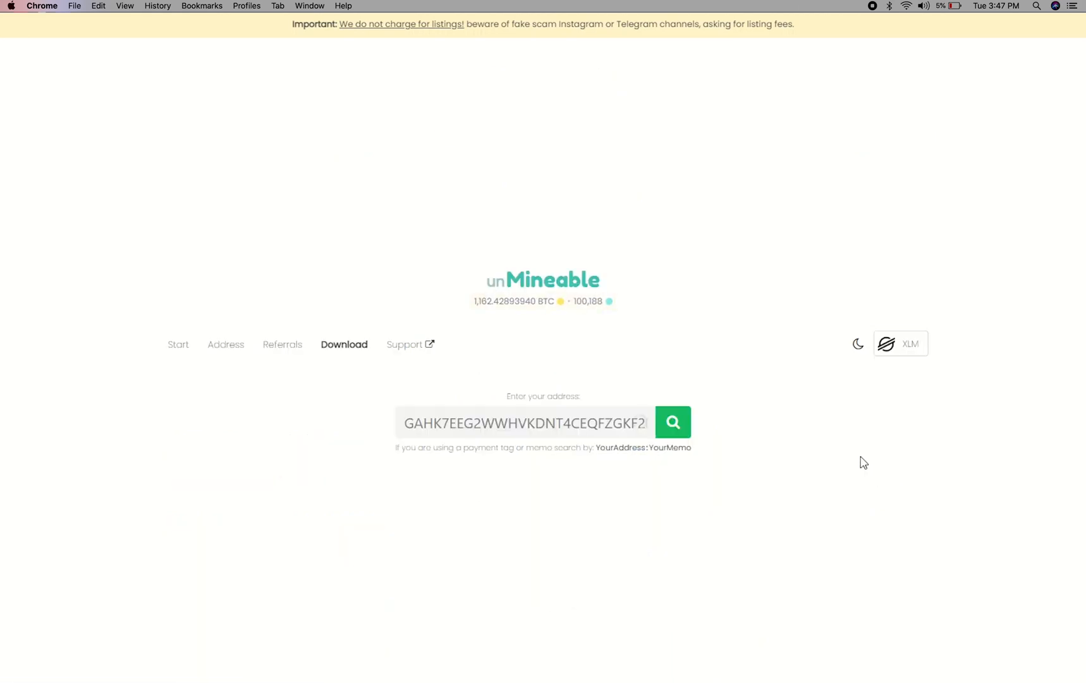
pyautogui.click(671, 422)
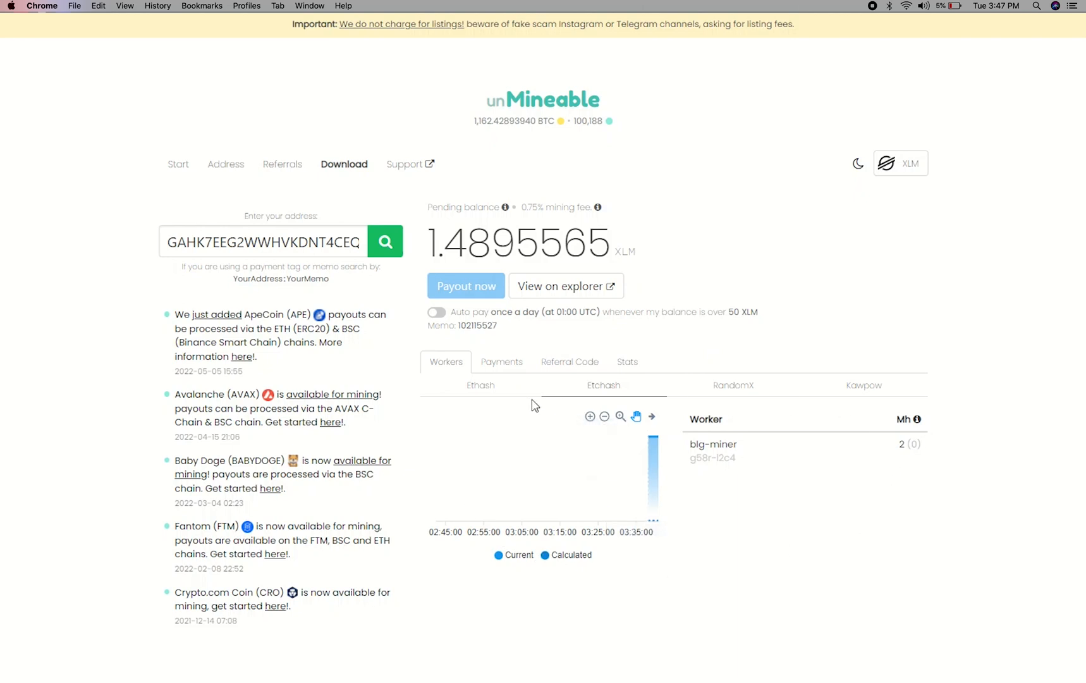
# Review Payments, Referral Code and Stats, then switch on Auto pay for daily payouts.
pyautogui.click(501, 361)
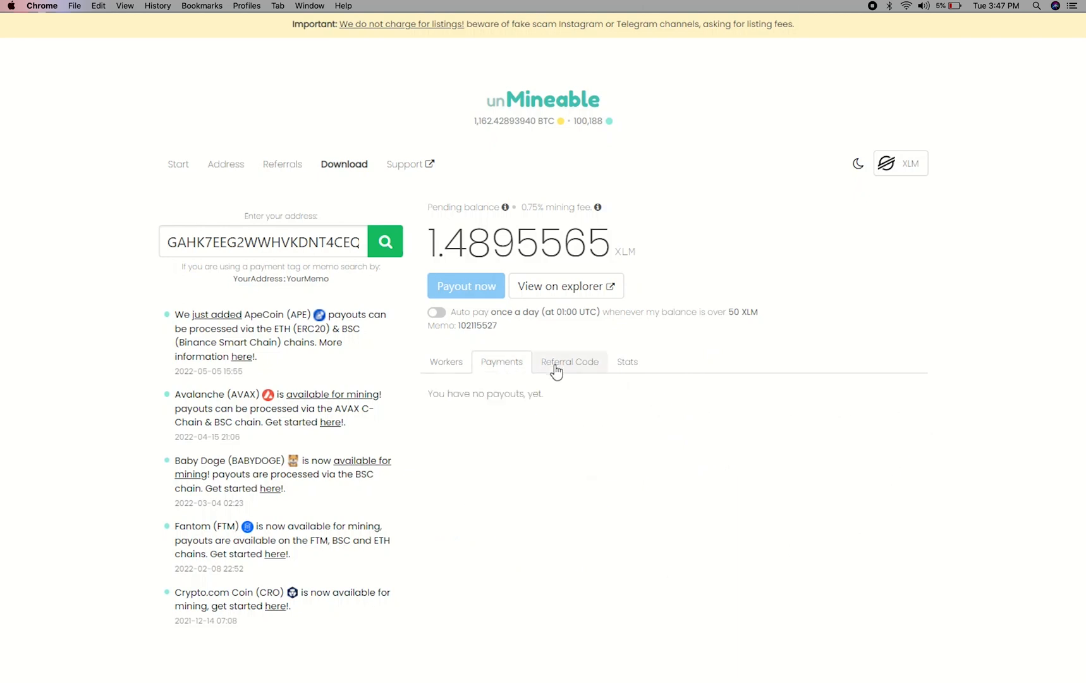
pyautogui.click(569, 361)
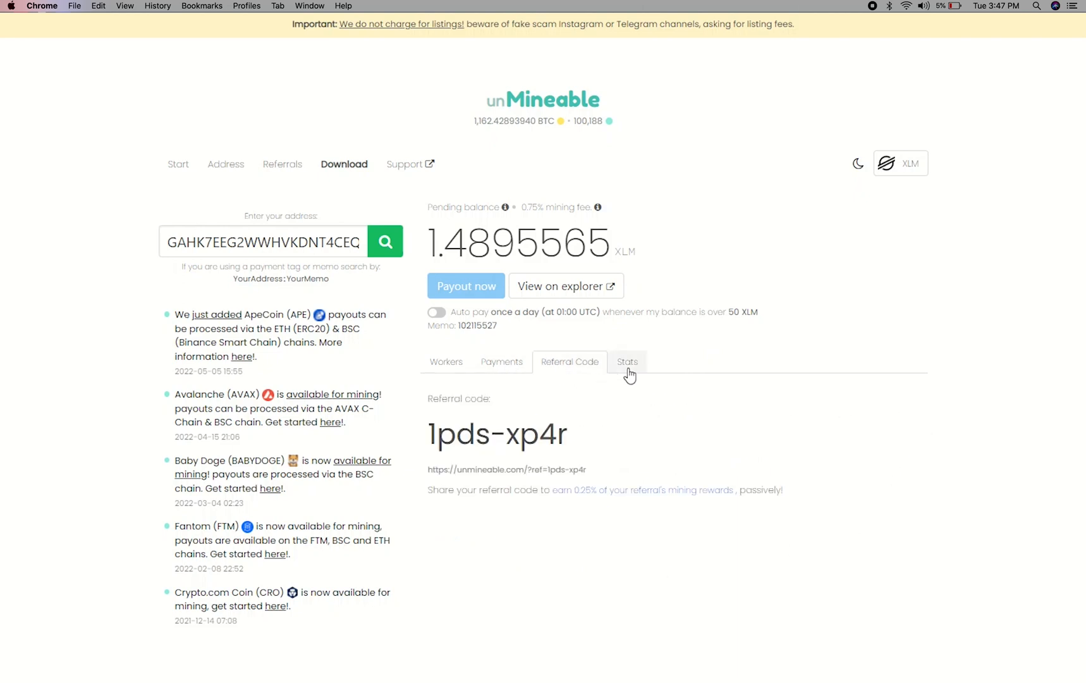
pyautogui.click(626, 360)
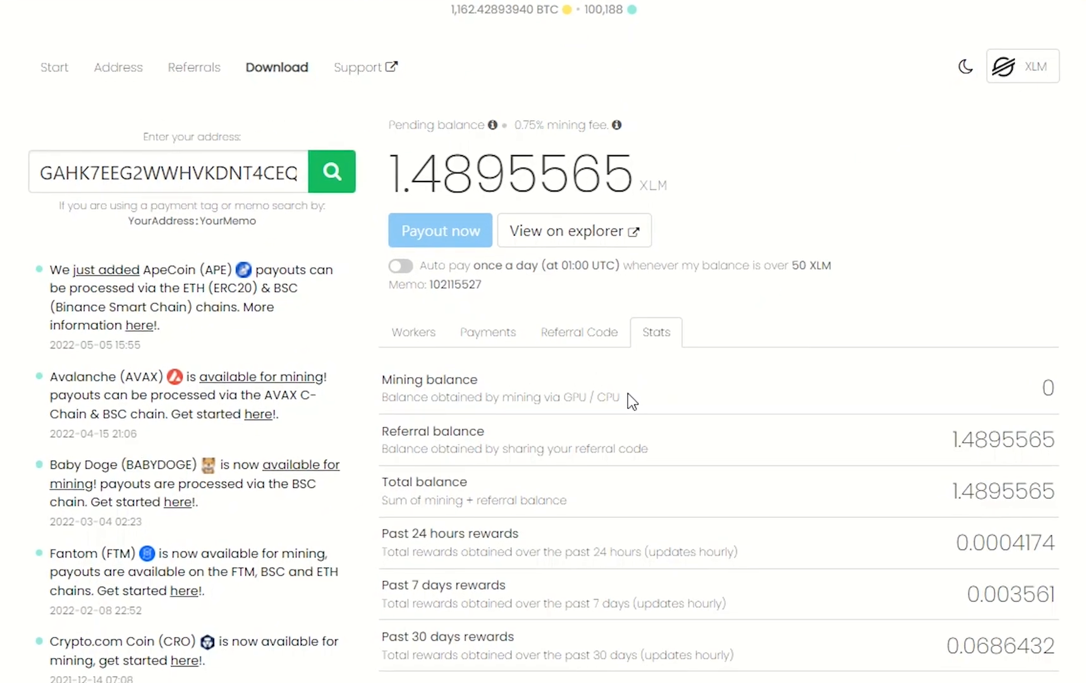
pyautogui.scroll(-3)
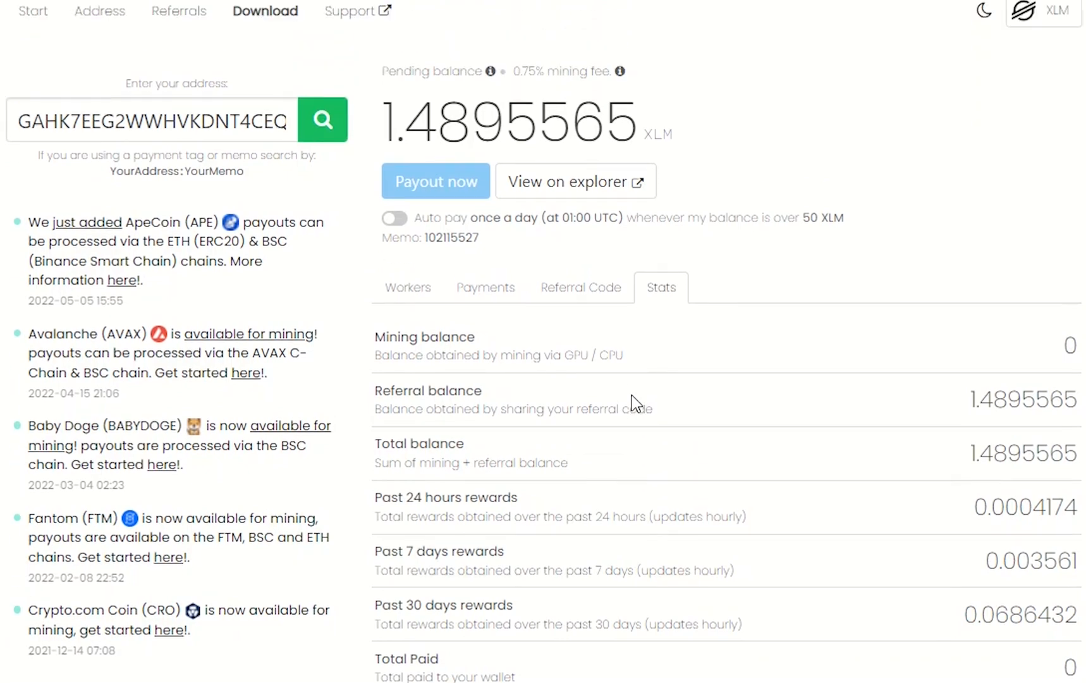
pyautogui.click(393, 217)
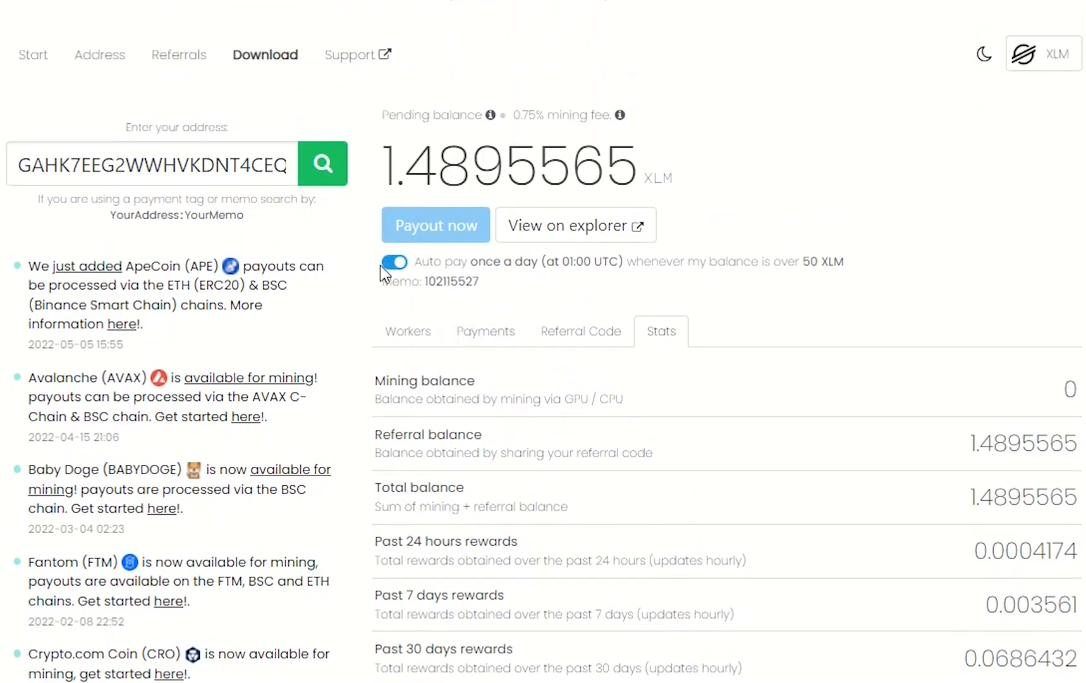